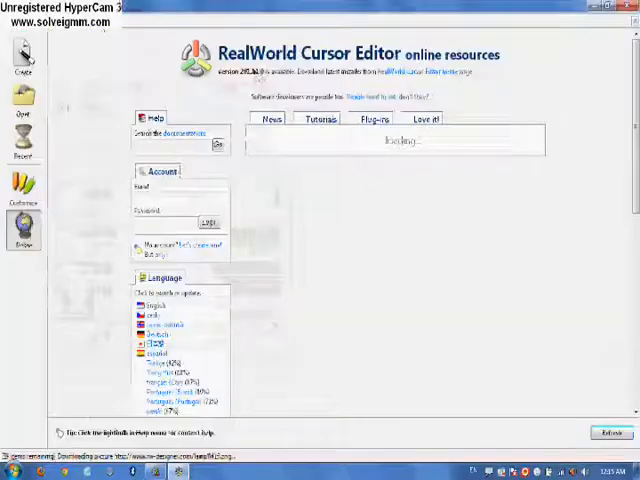
Step: Open the Create Arrow Shape dialog on the butterfly cursor image
left_click(20, 55)
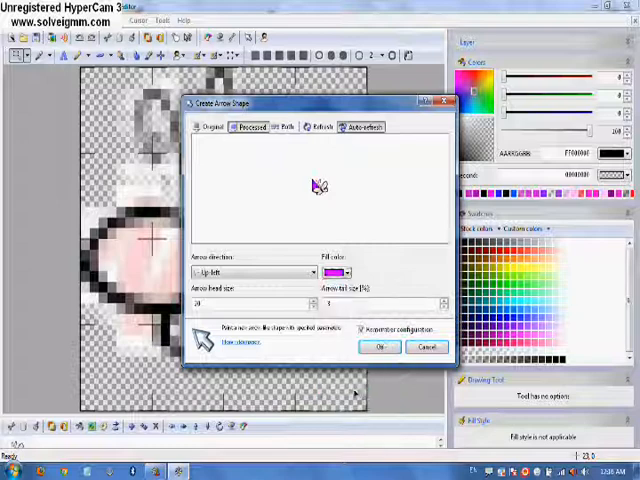
Step: Give the arrow a pale pink fill, adjust the head size, and confirm the shape
left_click(347, 272)
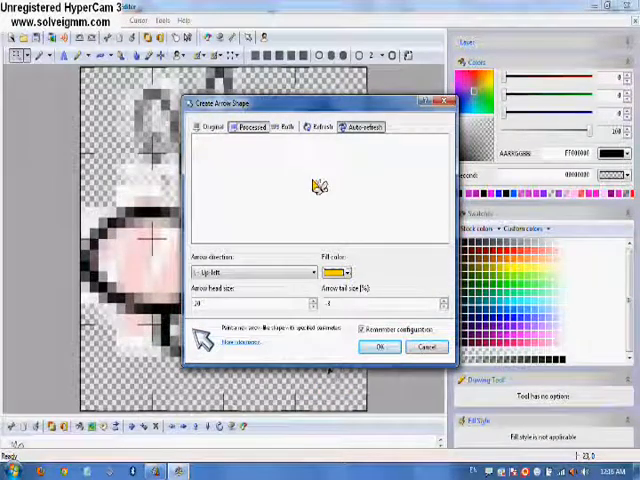
left_click(345, 272)
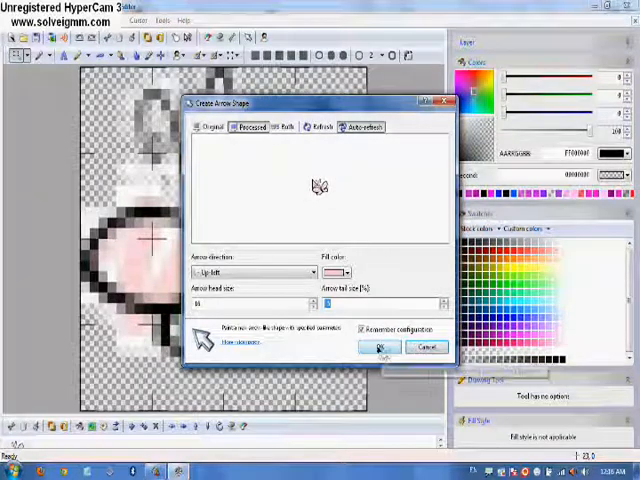
left_click(375, 347)
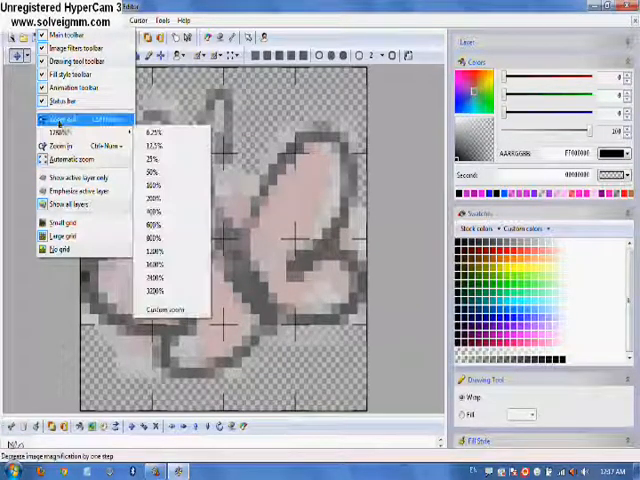
Step: Zoom out to a lower percentage so the whole cursor is visible
left_click(150, 162)
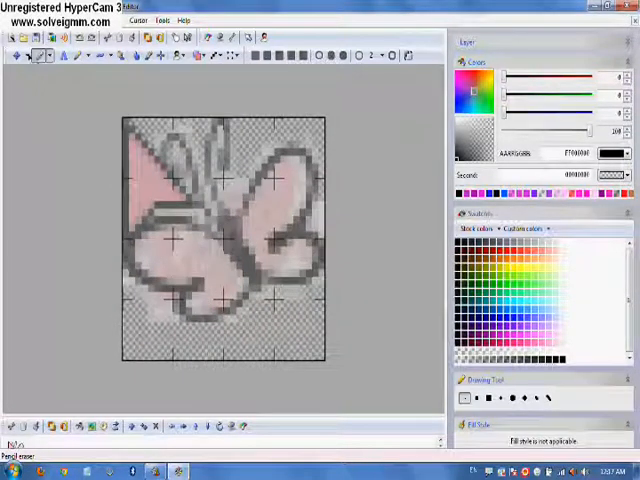
left_click(29, 55)
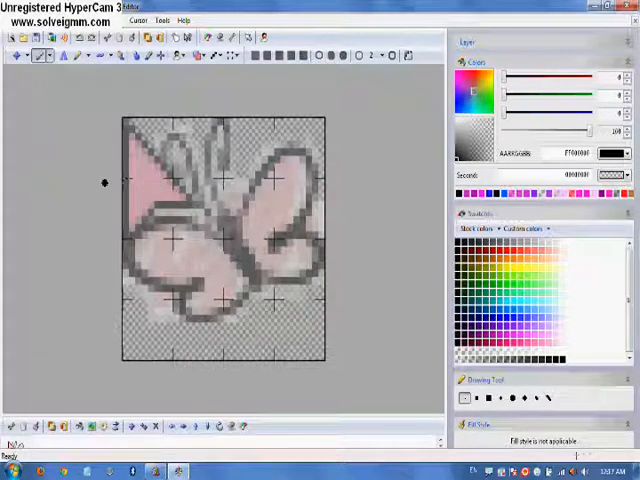
left_click(17, 55)
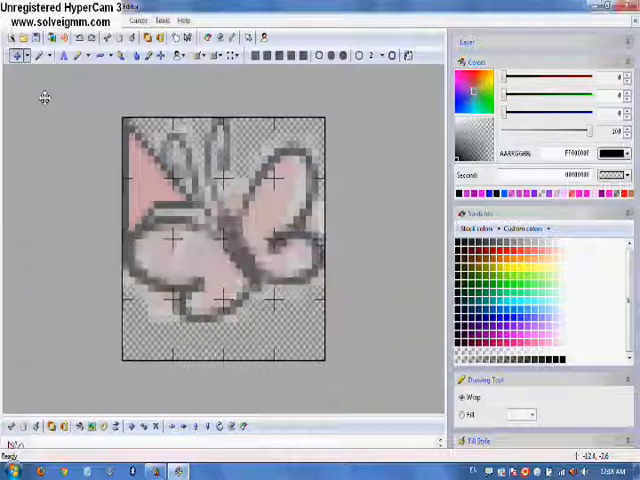
left_click(12, 20)
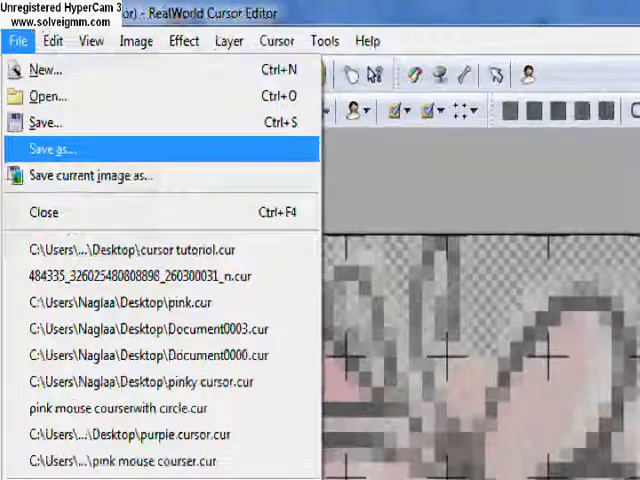
Step: Save the butterfly cursor to the Desktop as a static cursor (.cur) file
left_click(49, 148)
type("pink butterfly cursor tuto 1")
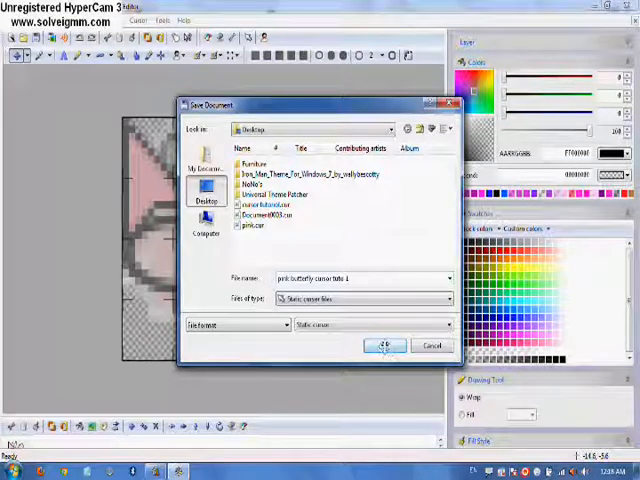
left_click(385, 345)
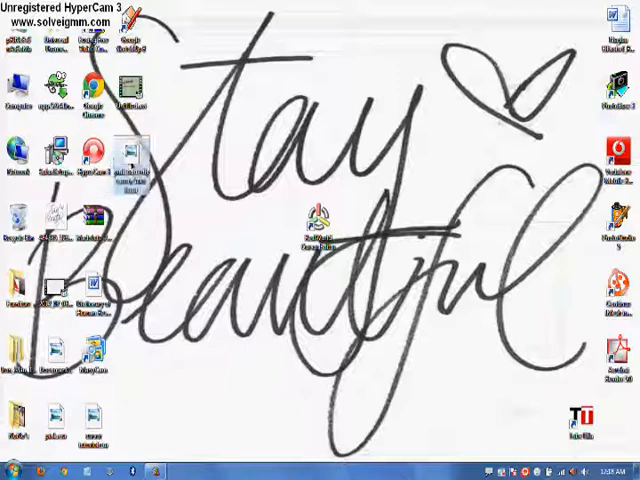
right_click(128, 170)
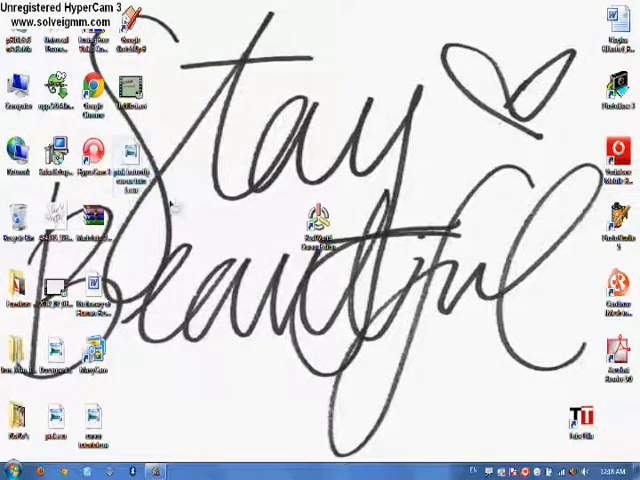
left_click(8, 471)
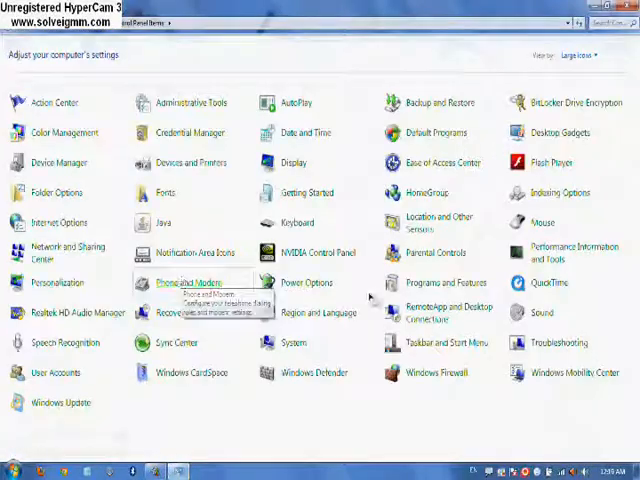
mouse_move(370, 298)
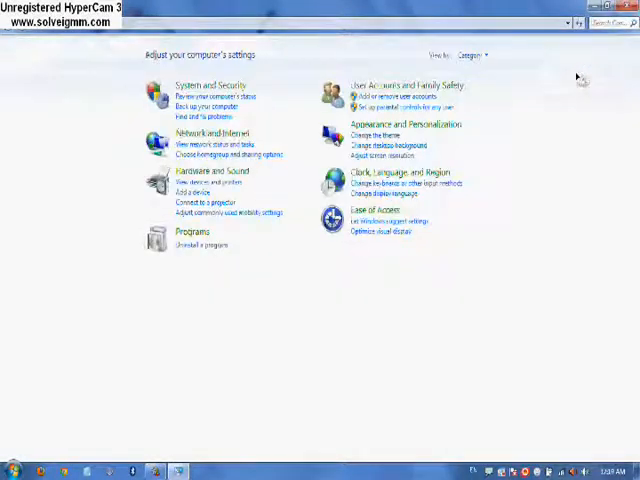
mouse_move(400, 185)
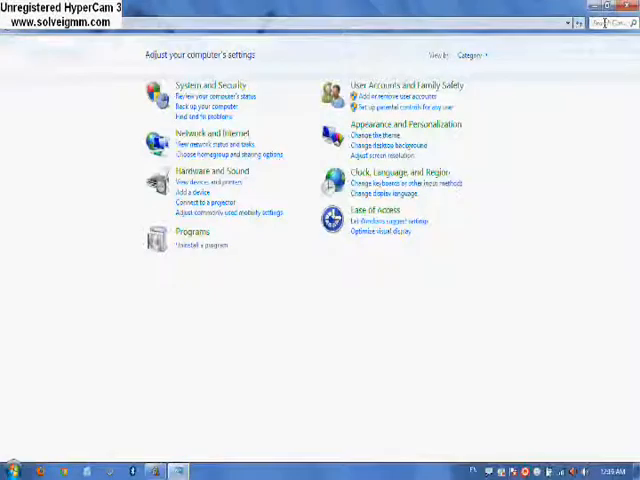
Step: Search Control Panel for 'mouse'
type("mouse")
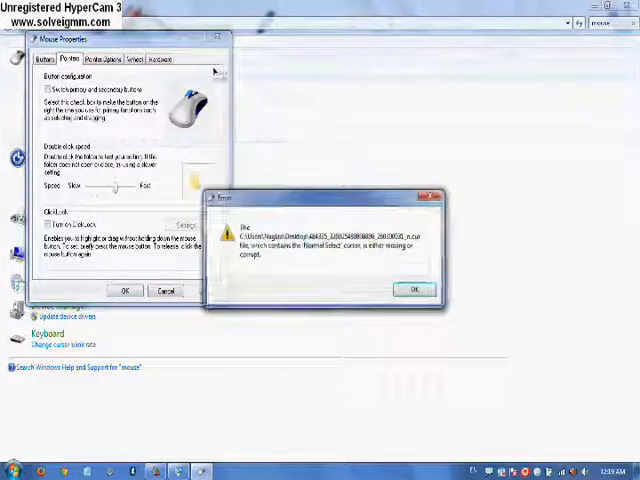
Step: Dismiss the missing cursor error and return to All Control Panel Items in Large icons
left_click(412, 290)
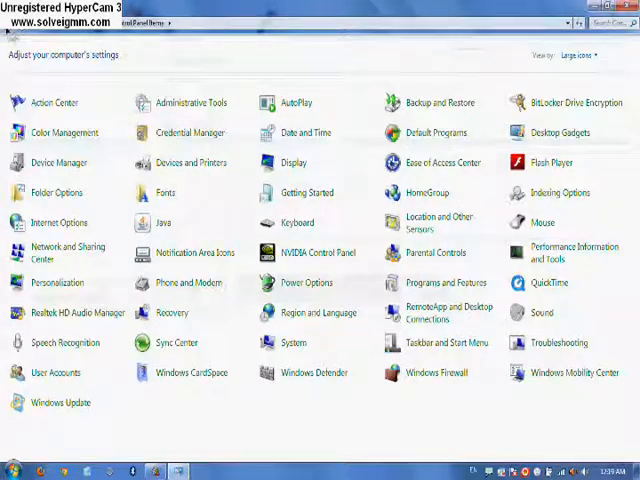
left_click(575, 55)
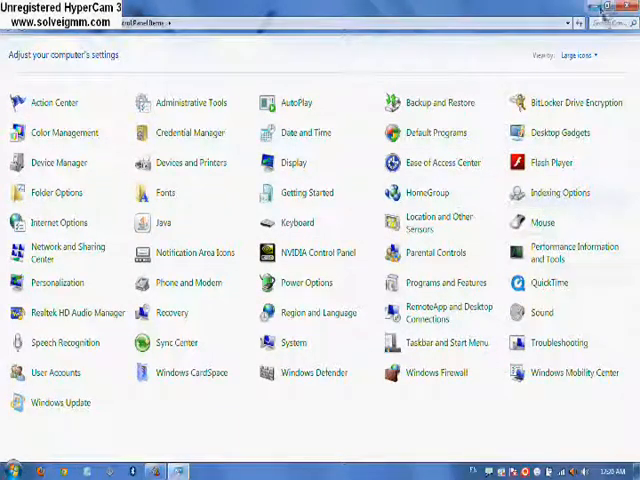
mouse_move(543, 222)
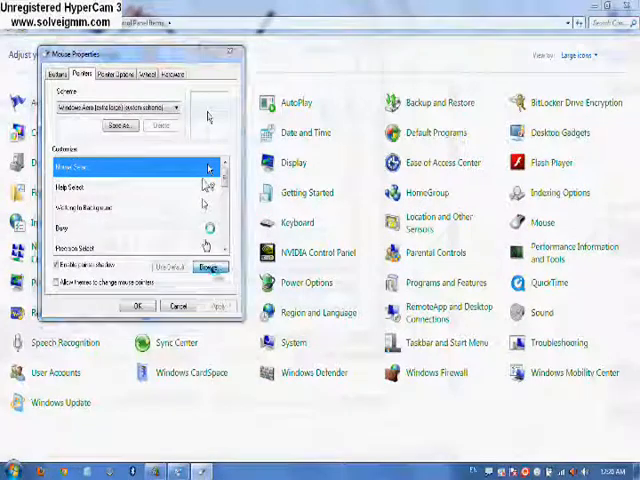
Step: Browse to the Desktop and pick the pink butterfly cursor for Normal Select
left_click(208, 266)
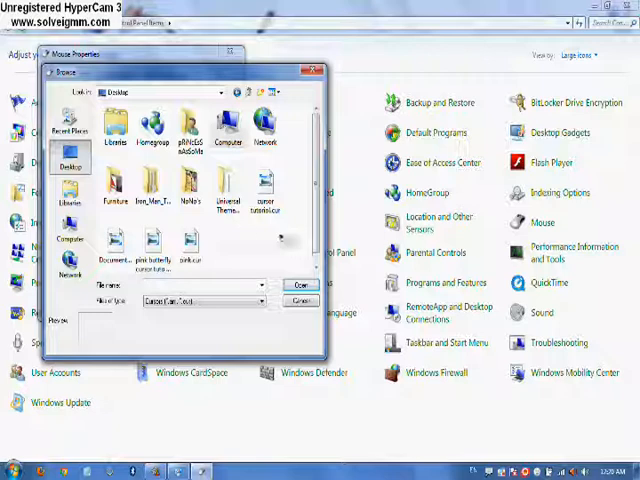
mouse_move(190, 260)
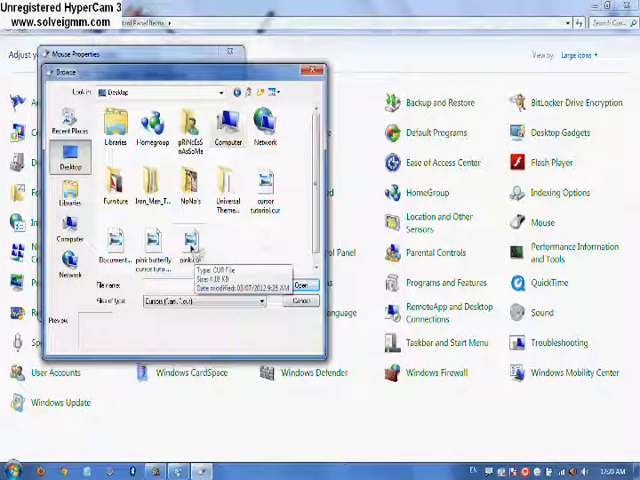
left_click(150, 255)
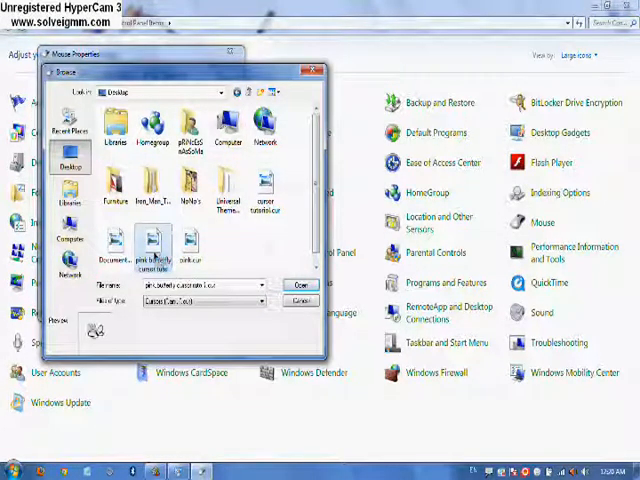